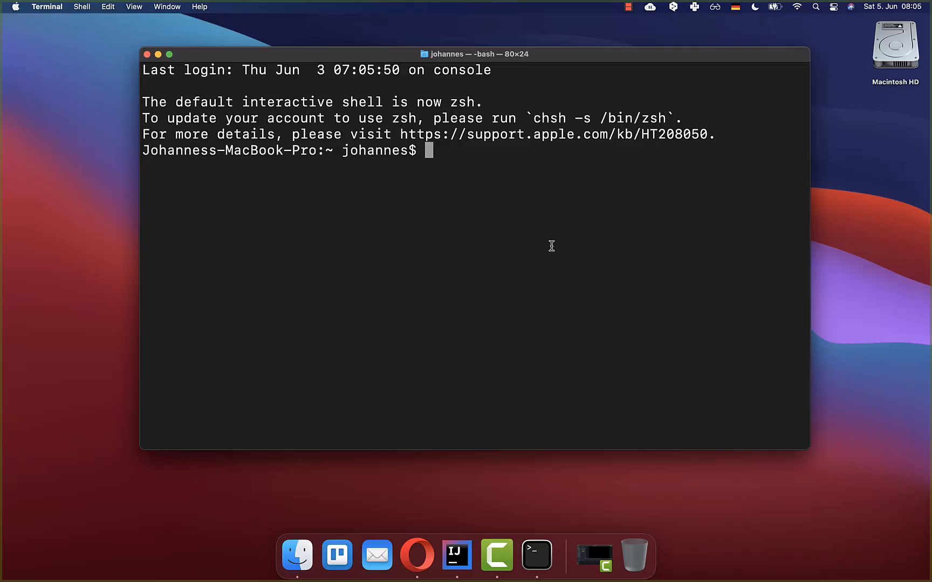
Run flutter upgrade to update the Flutter SDK
type("flutter upgrade")
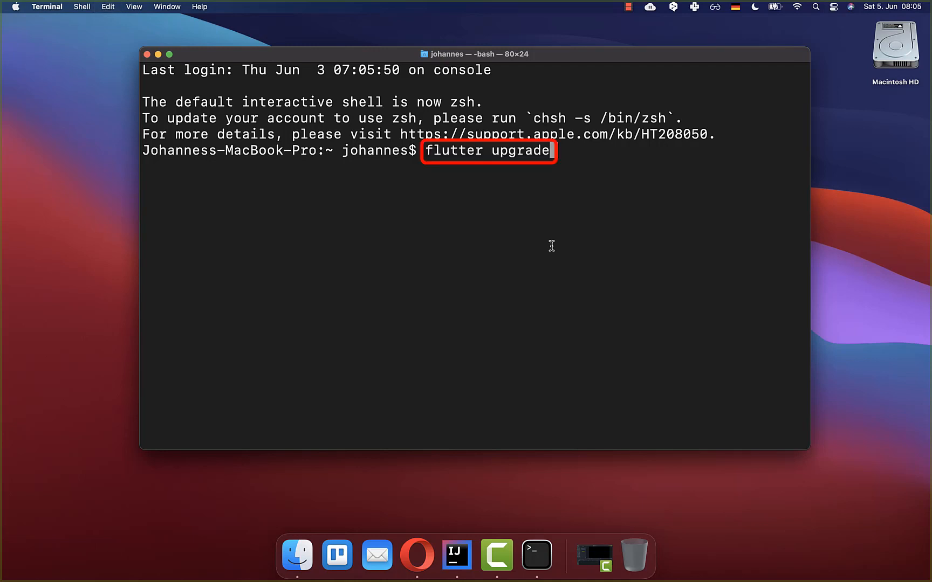
key("Return")
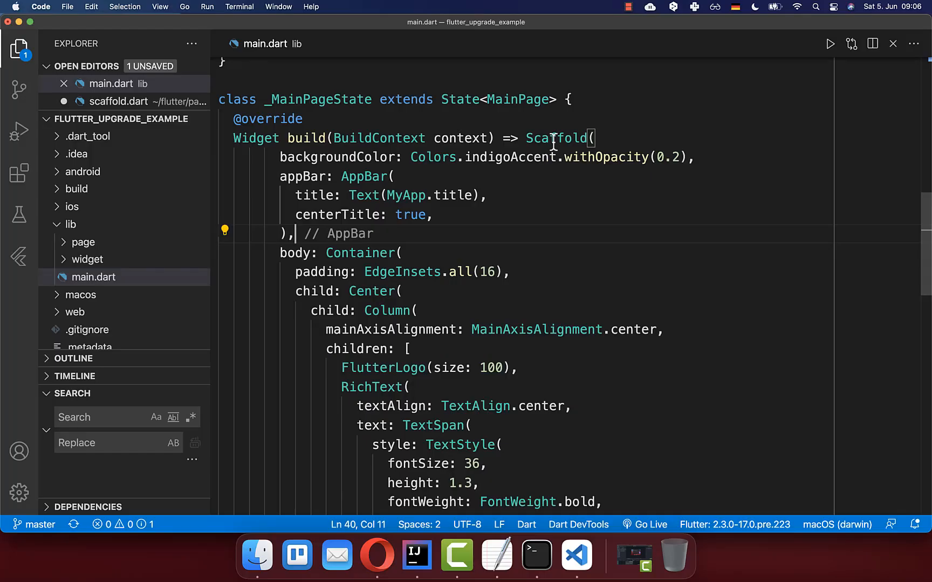
Add the comment 'Flutter is awesome' on an empty /// line in scaffold.dart
left_click(118, 101)
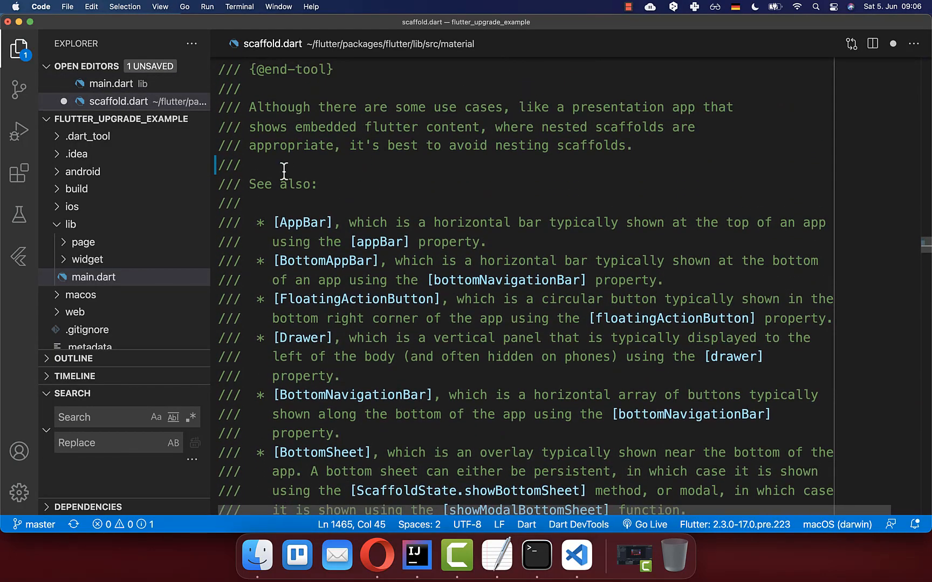
type("Flutter is awesome")
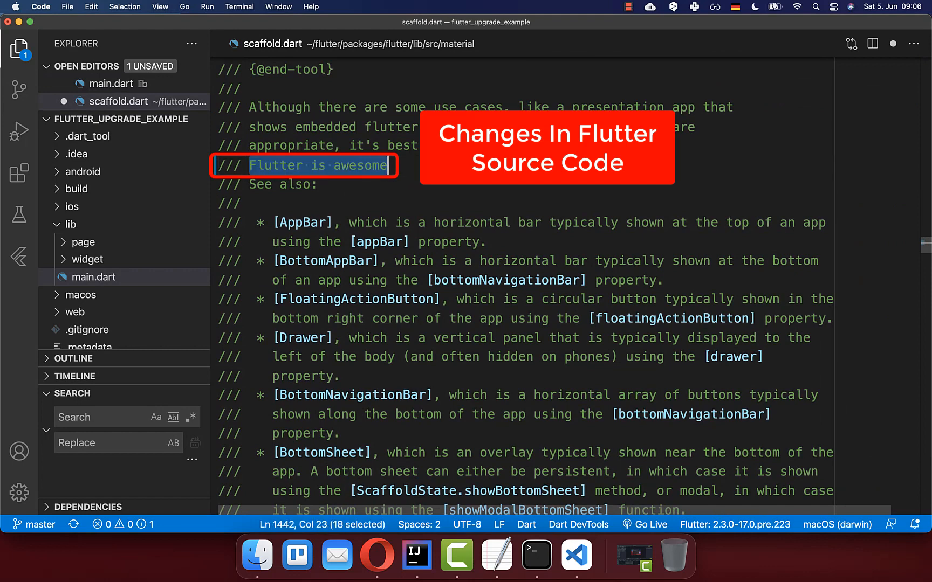
left_click(555, 556)
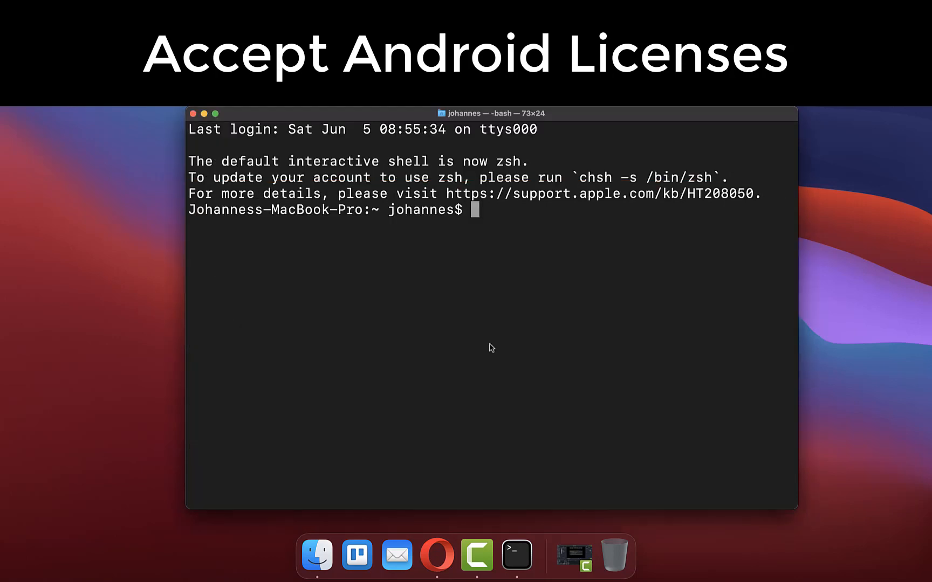
Run flutter doctor --android-licenses and highlight the 'Android sdkmanager not found' error
type("flutter doctor --android-licenses")
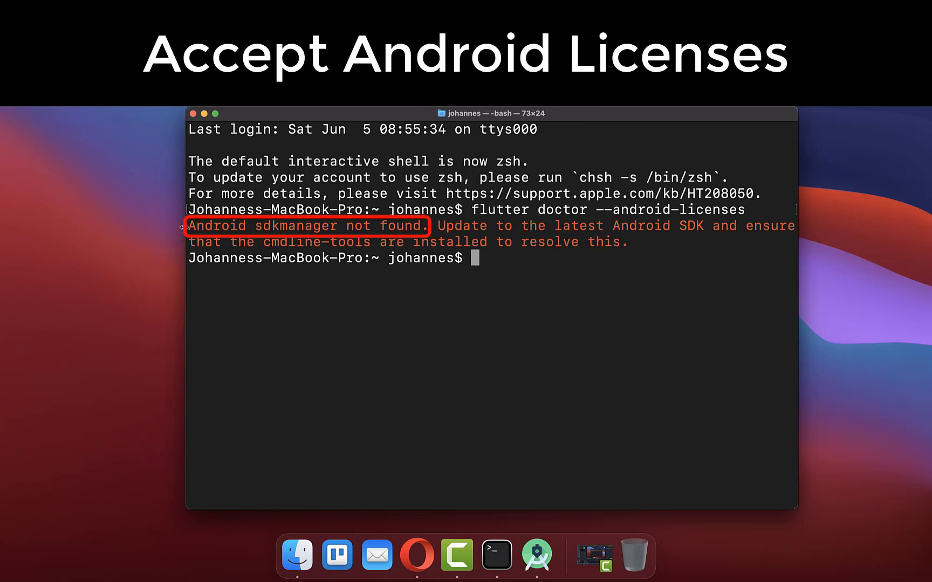
left_click_drag(190, 225, 422, 225)
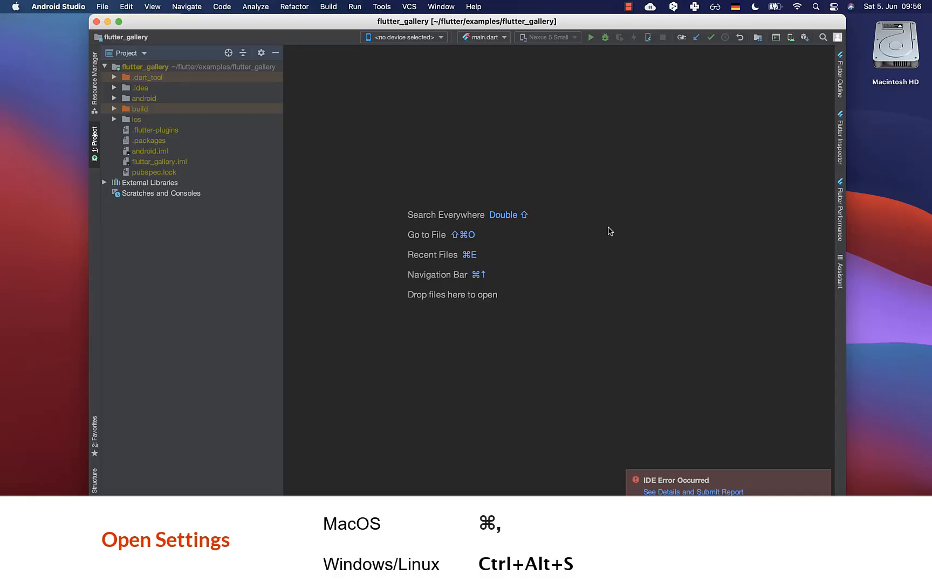
Install Android SDK Command-line Tools (latest) from the SDK Tools settings and finish the install
key("cmd+,")
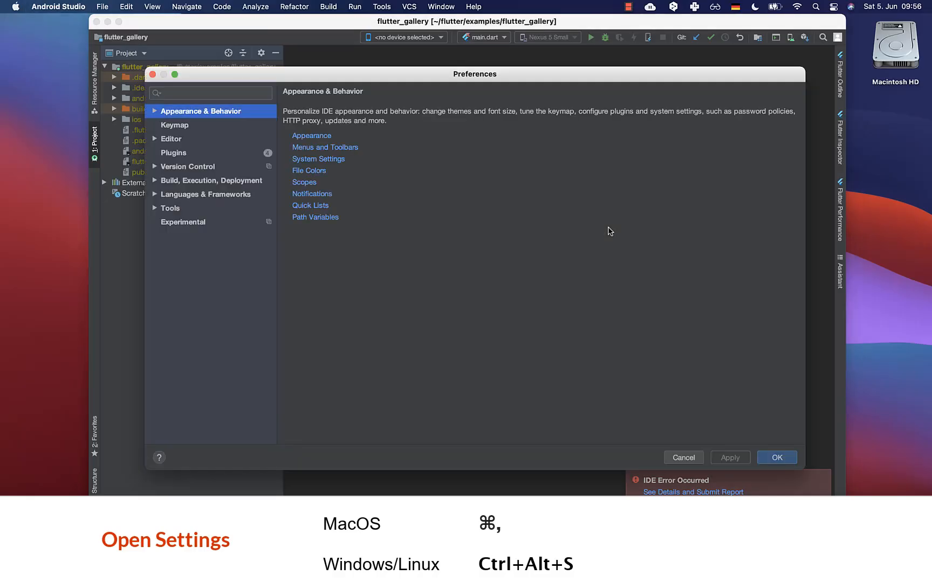
type("Android SDK")
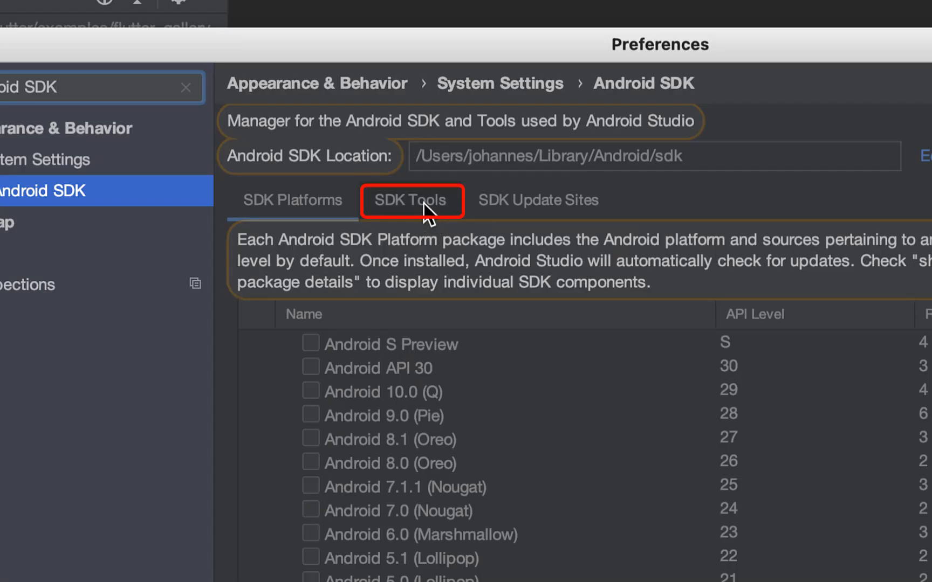
left_click(409, 200)
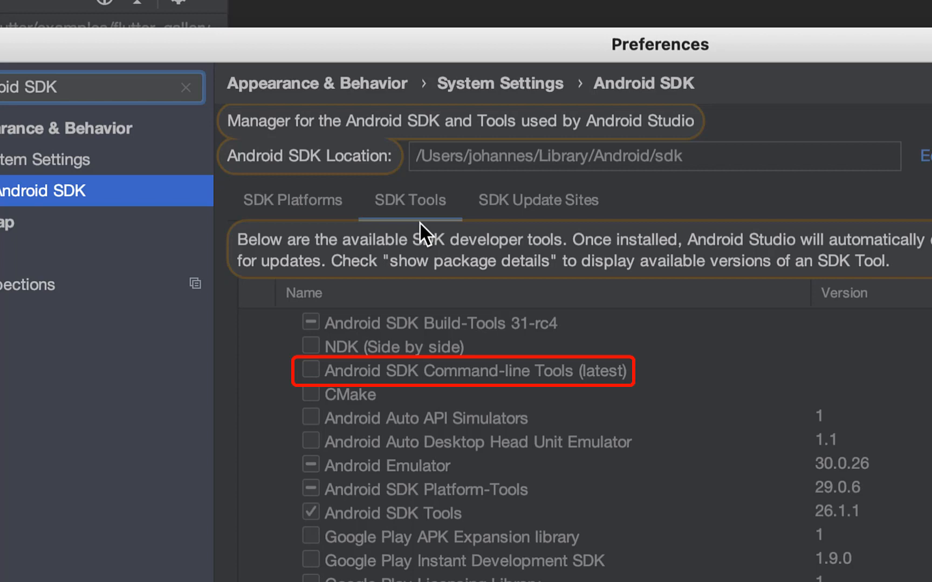
left_click(310, 370)
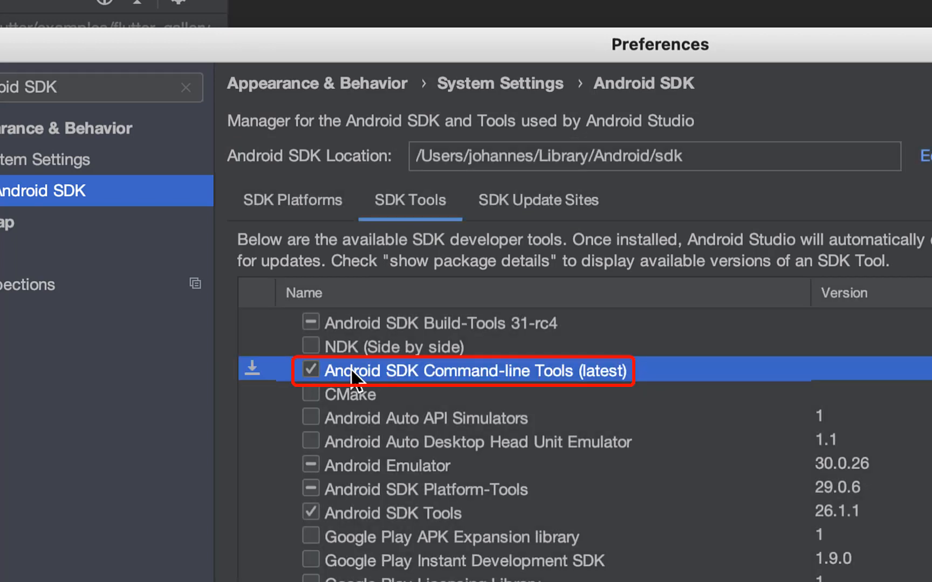
mouse_move(564, 389)
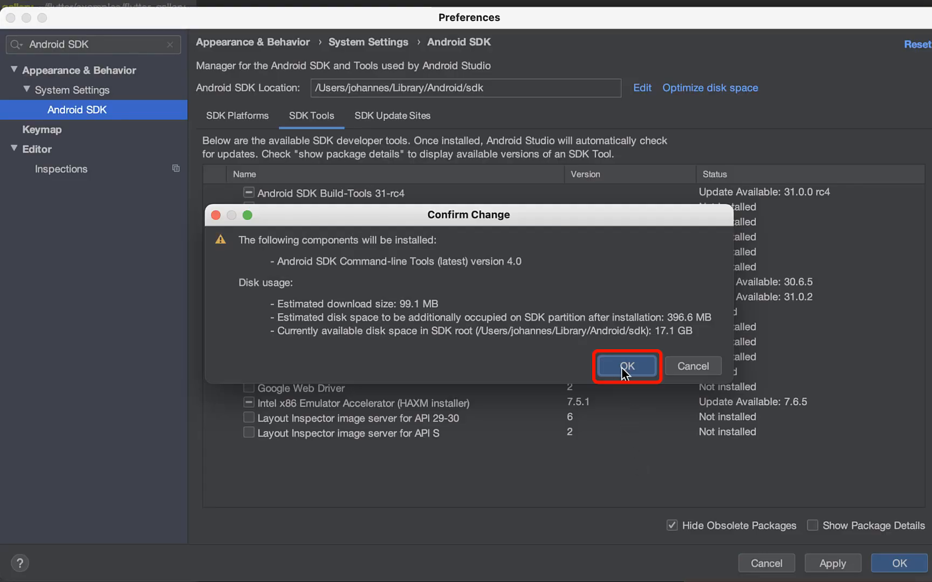
left_click(622, 366)
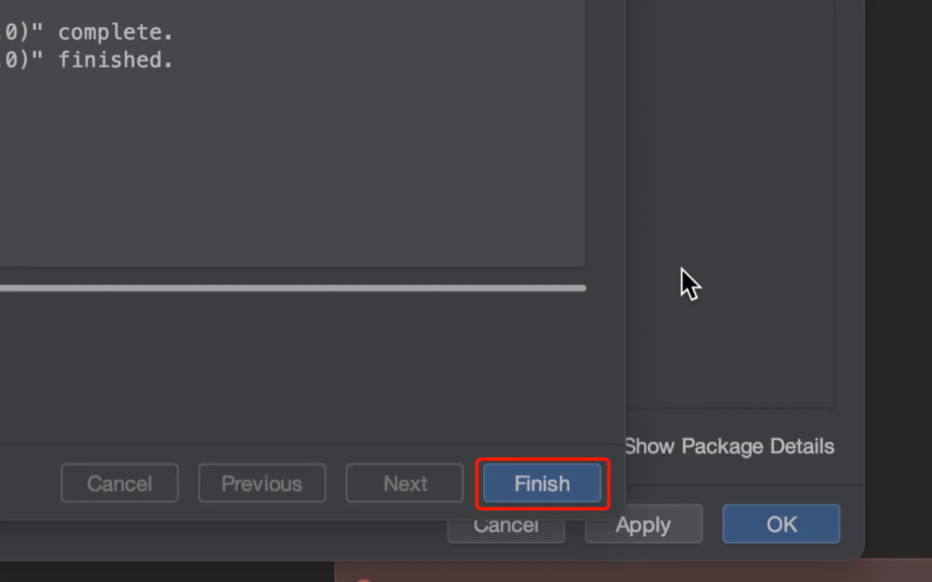
mouse_move(558, 499)
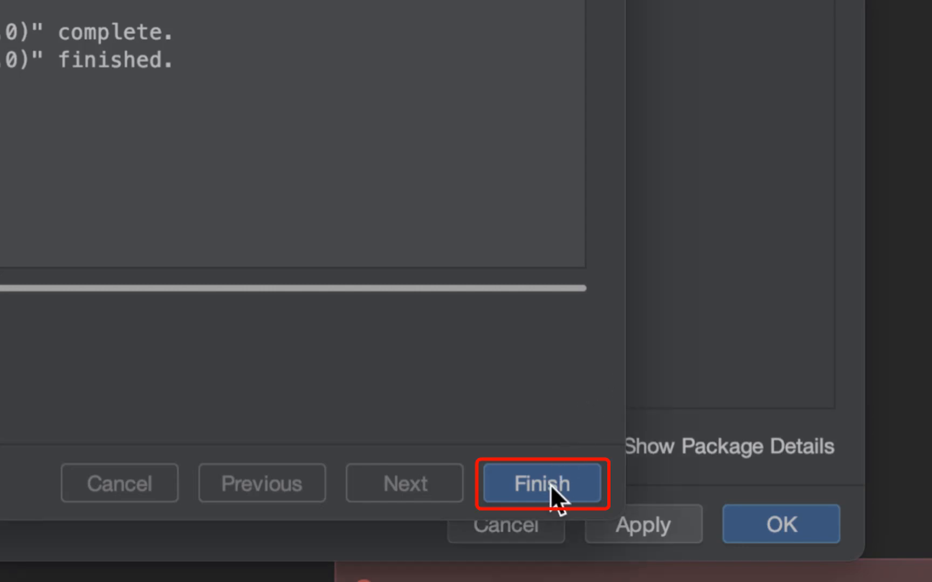
left_click(540, 483)
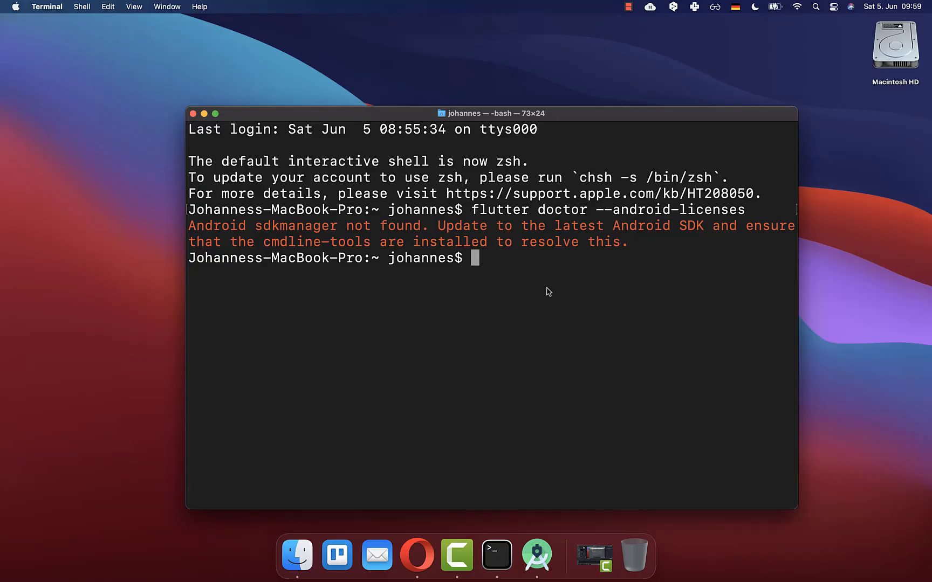
Rerun flutter doctor --android-licenses, then check the setup with flutter doctor in a new window
type("flutter doctor --android-licenses")
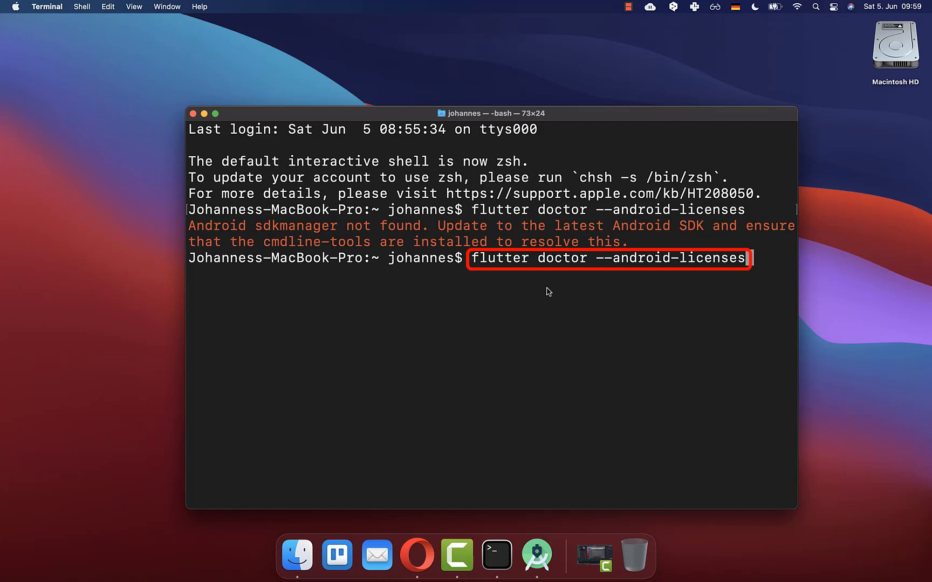
key("enter")
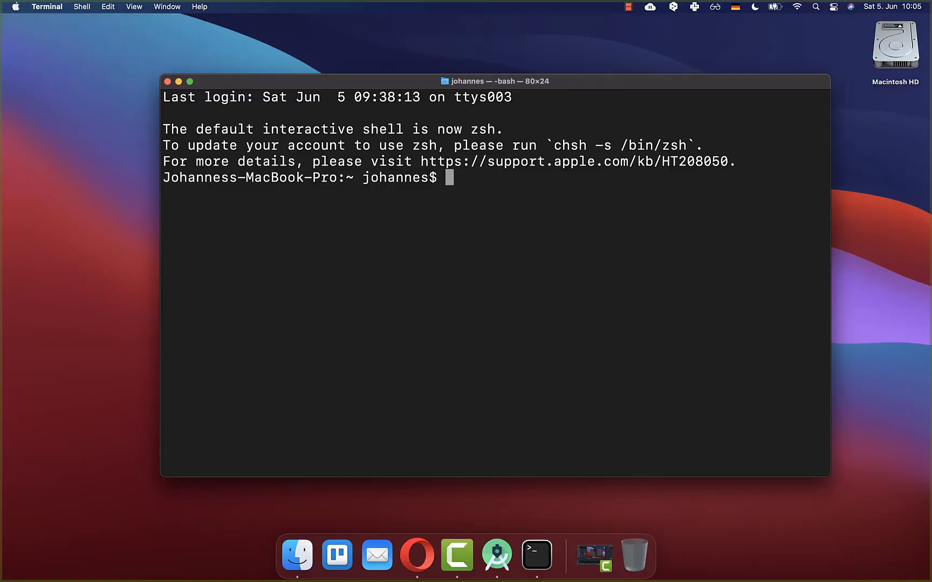
type("flutter doctor")
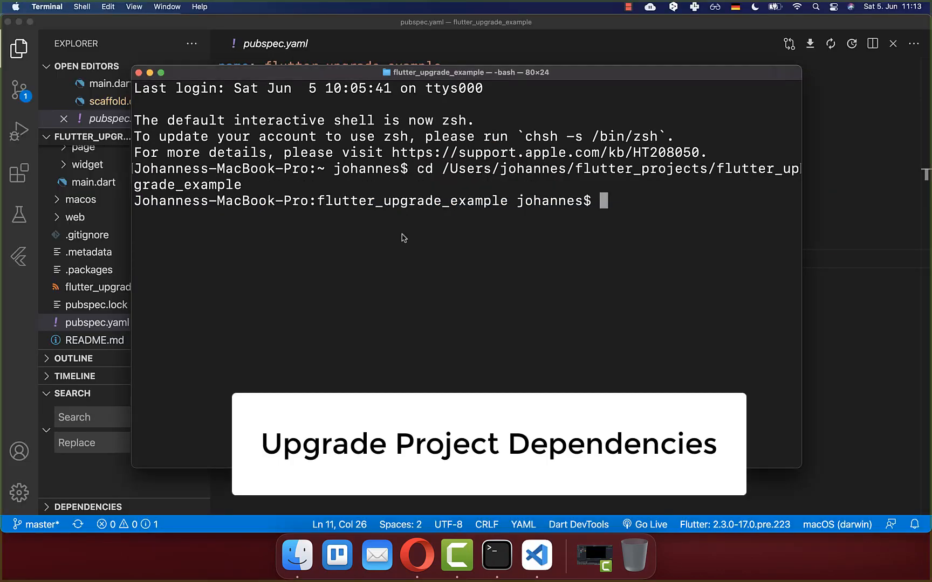
mouse_move(519, 252)
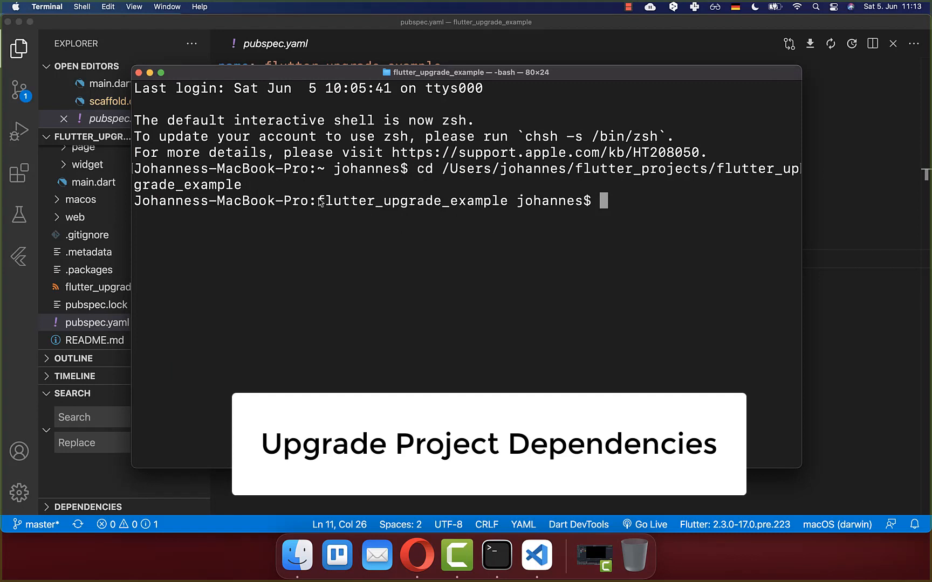
Run flutter pub get and flutter pub upgrade in flutter_upgrade_example, then enter flutter clean
double_click(412, 200)
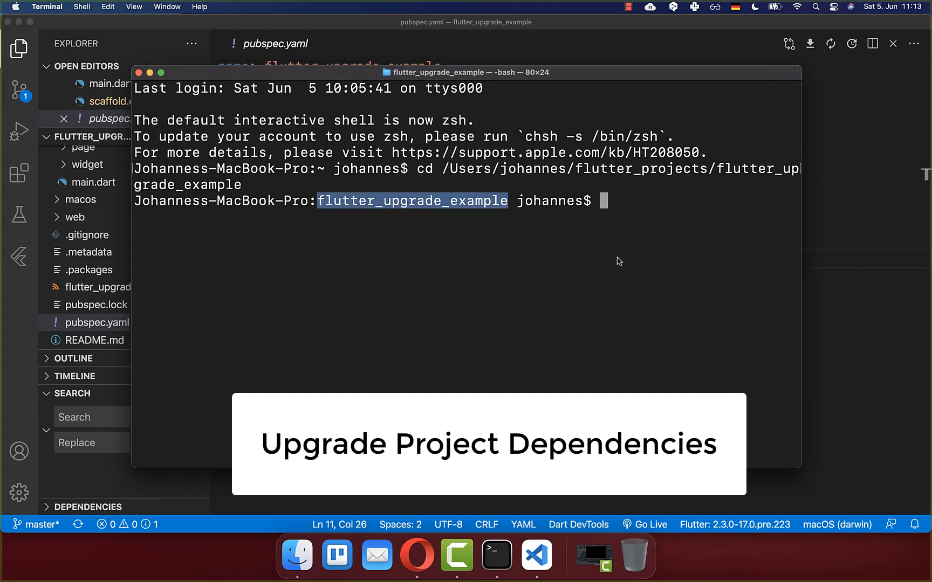
type("flutter pub get")
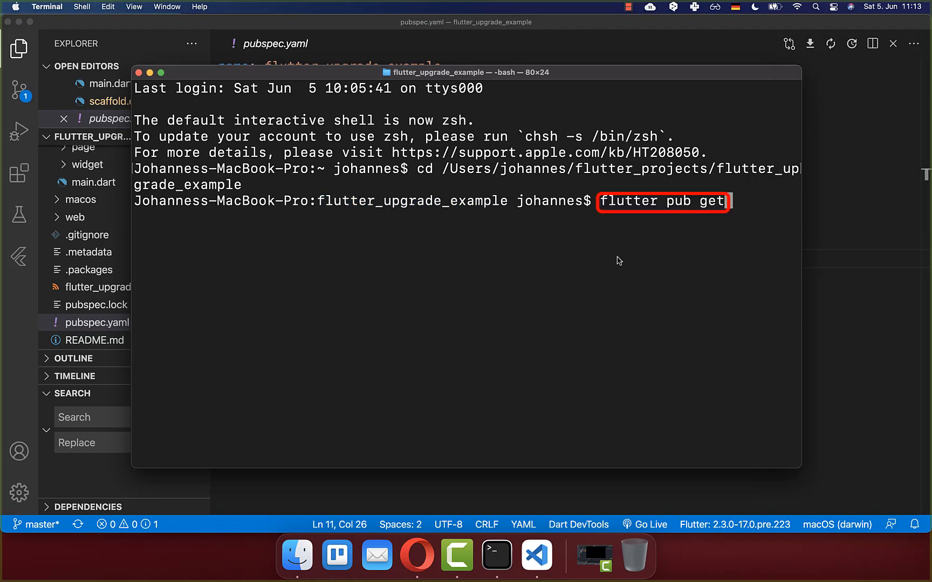
type("flutter pub upgrade")
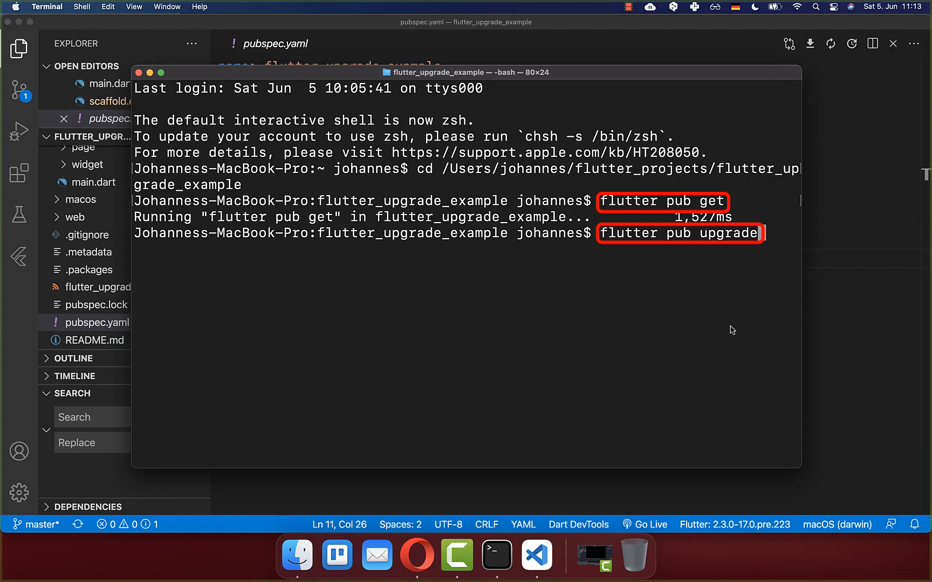
key("enter")
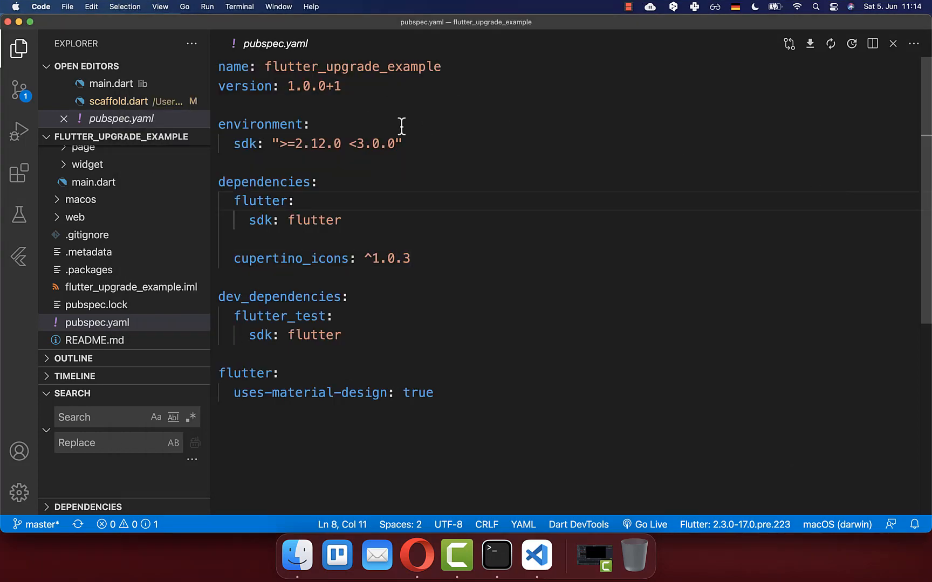
mouse_move(407, 298)
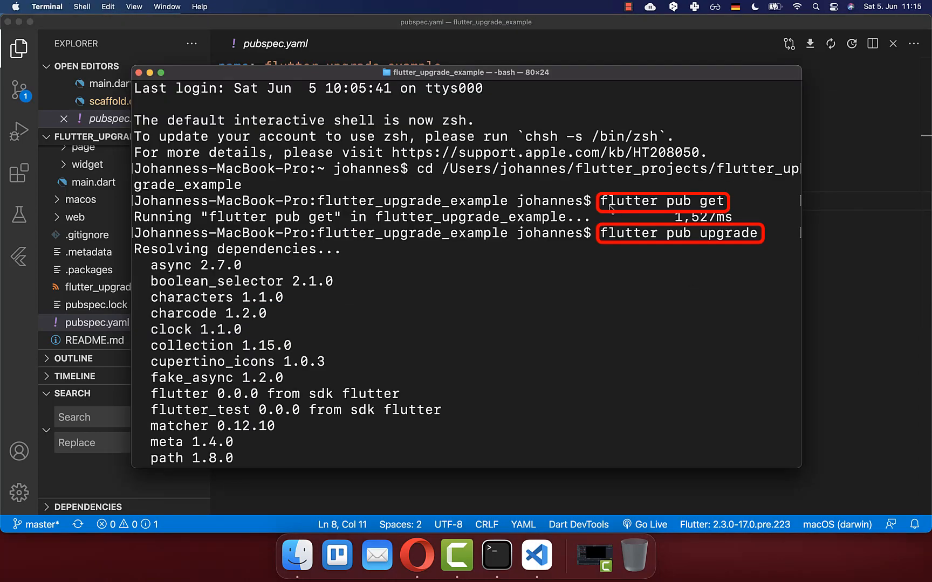
mouse_move(738, 283)
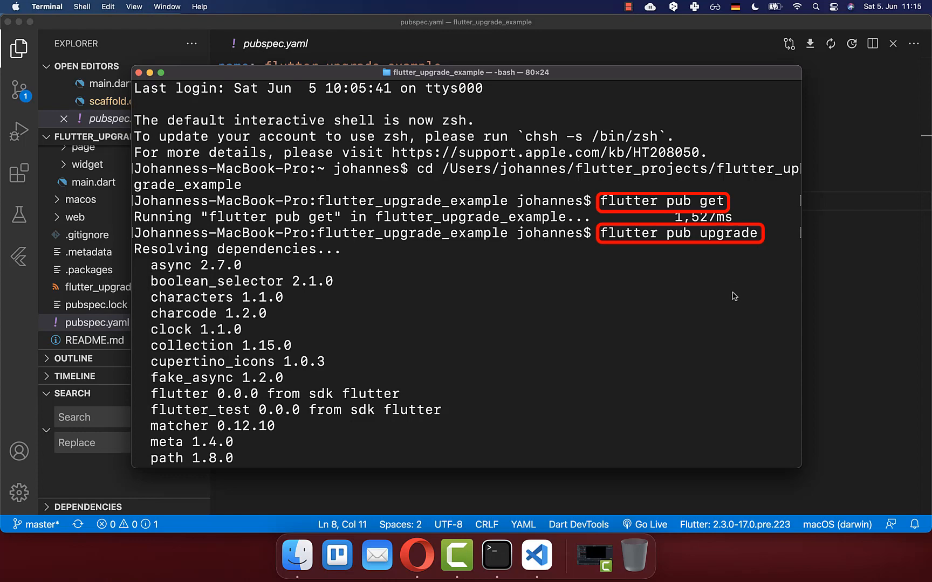
mouse_move(673, 381)
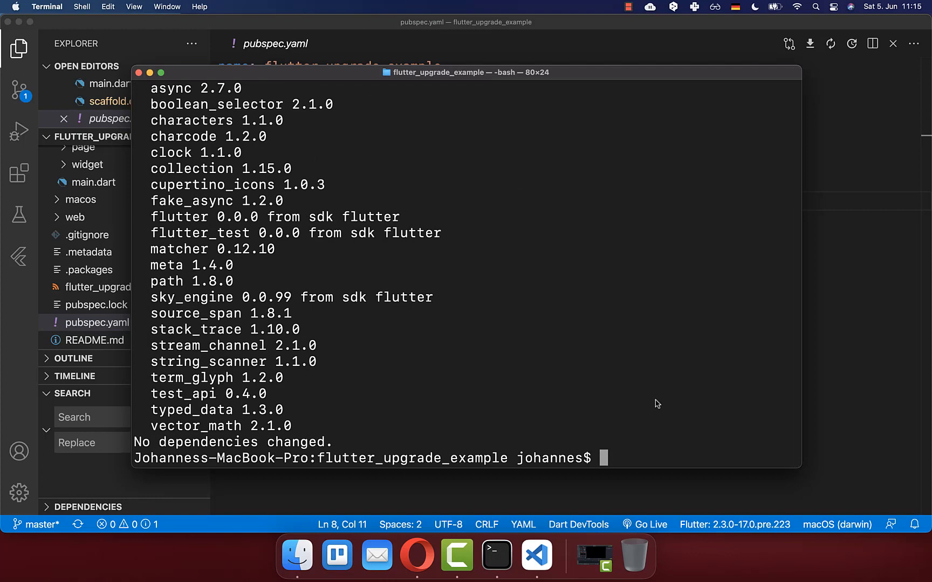
type("flutter clean")
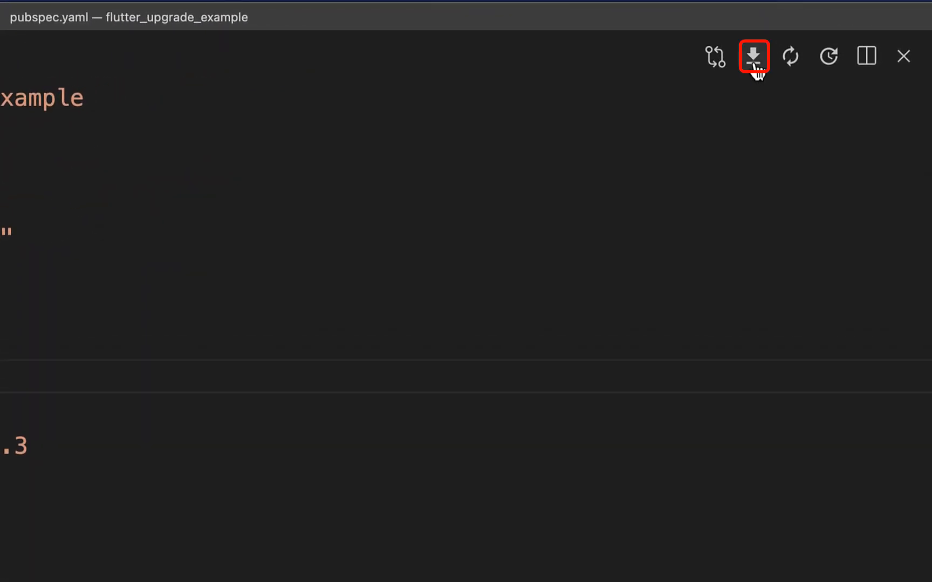
mouse_move(791, 56)
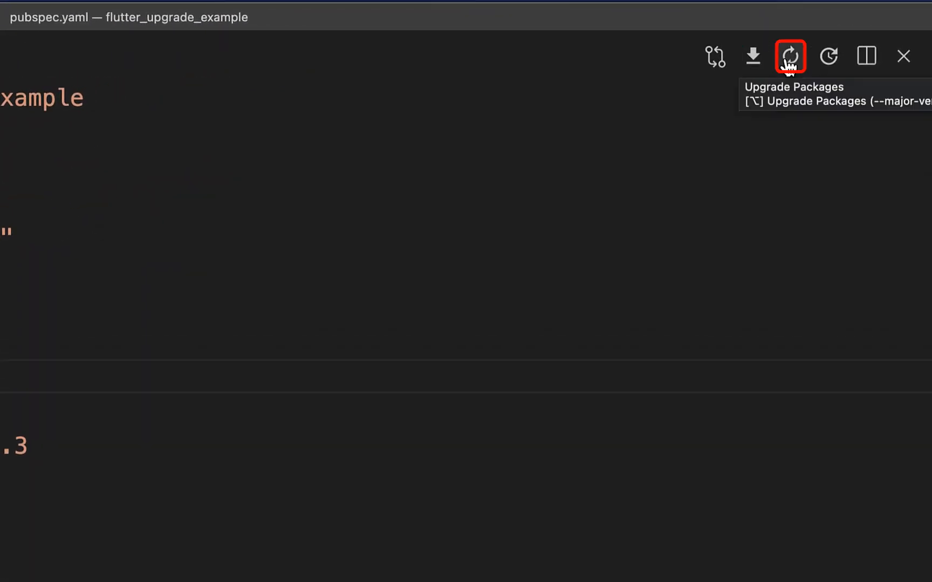